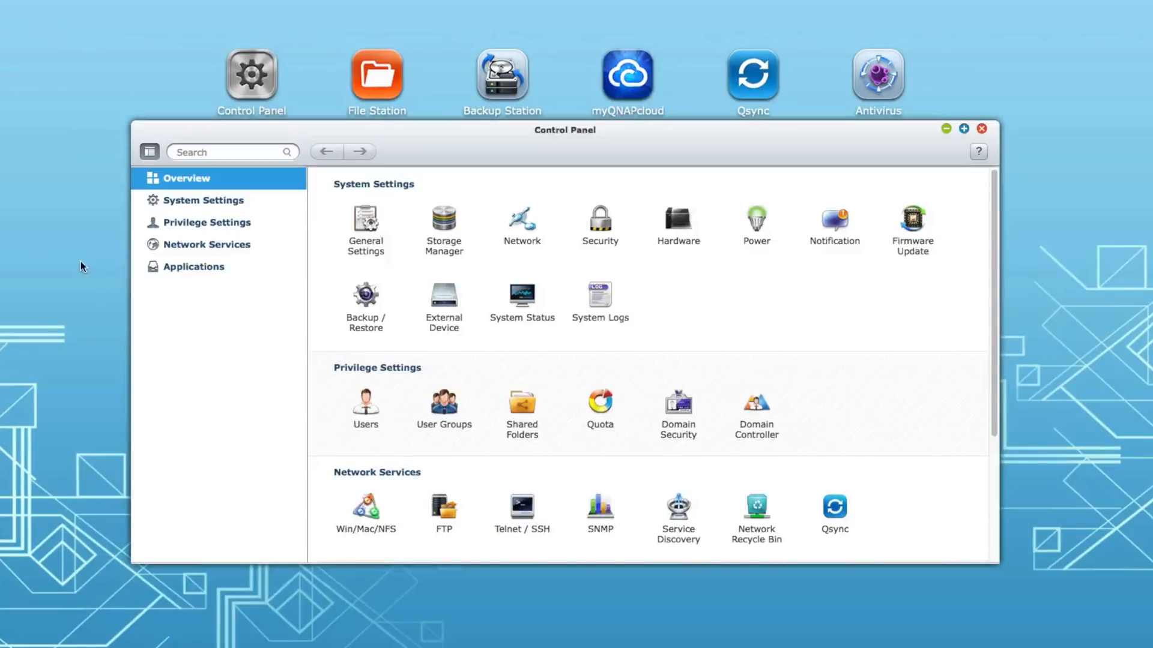
mouse_move(444, 223)
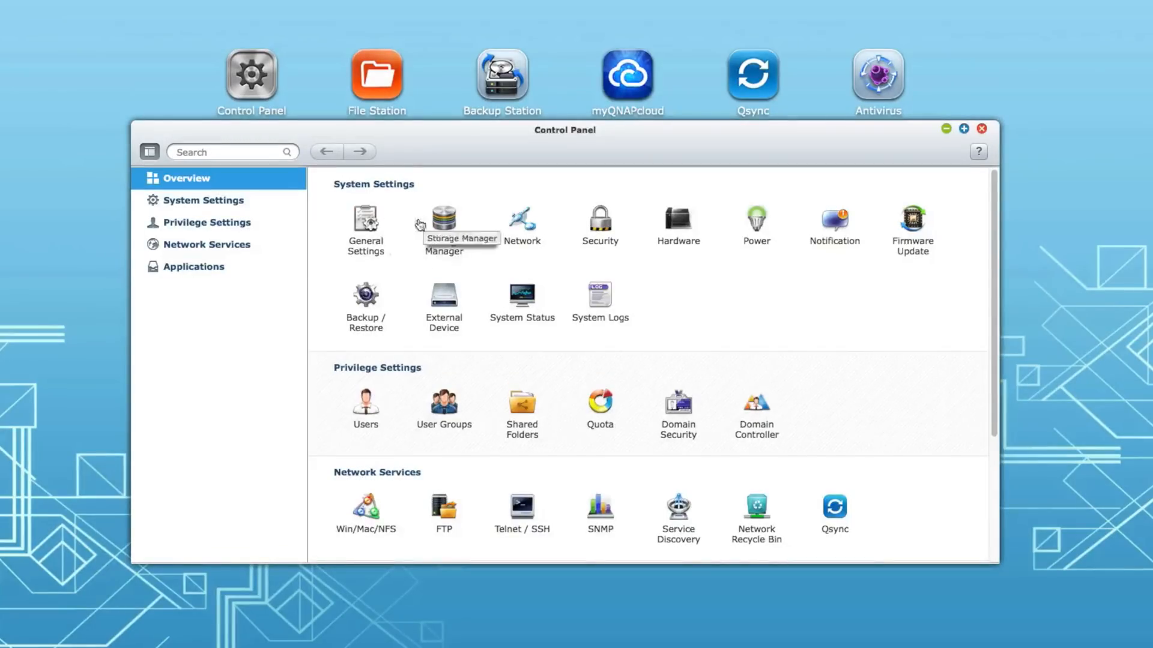
mouse_move(677, 225)
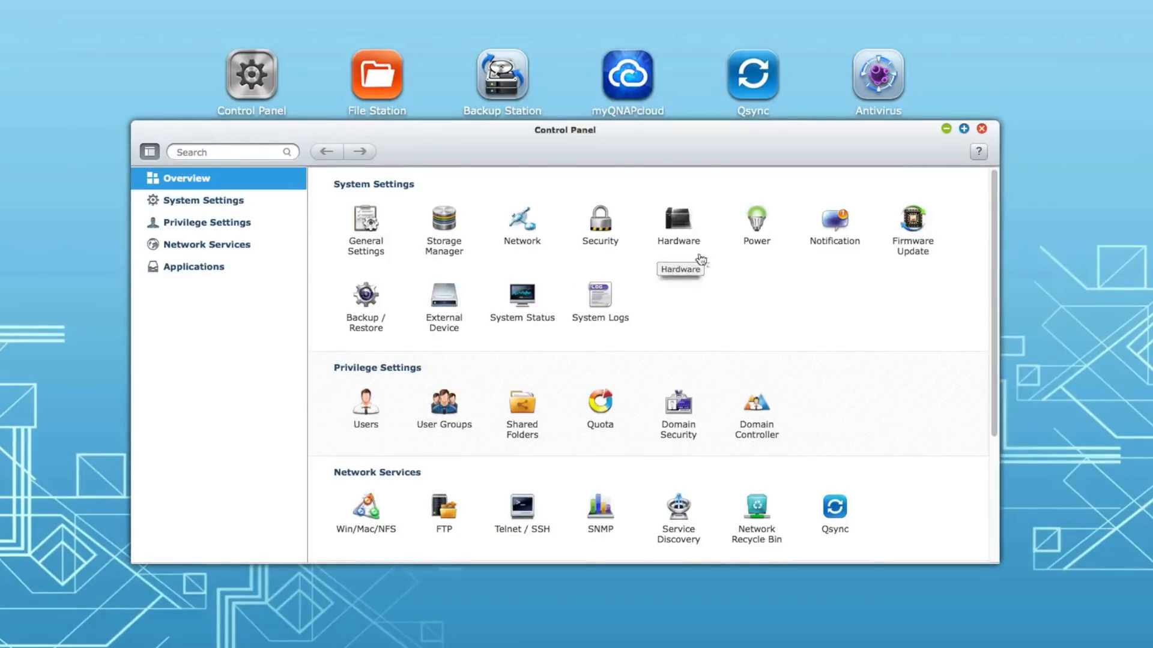
mouse_move(899, 280)
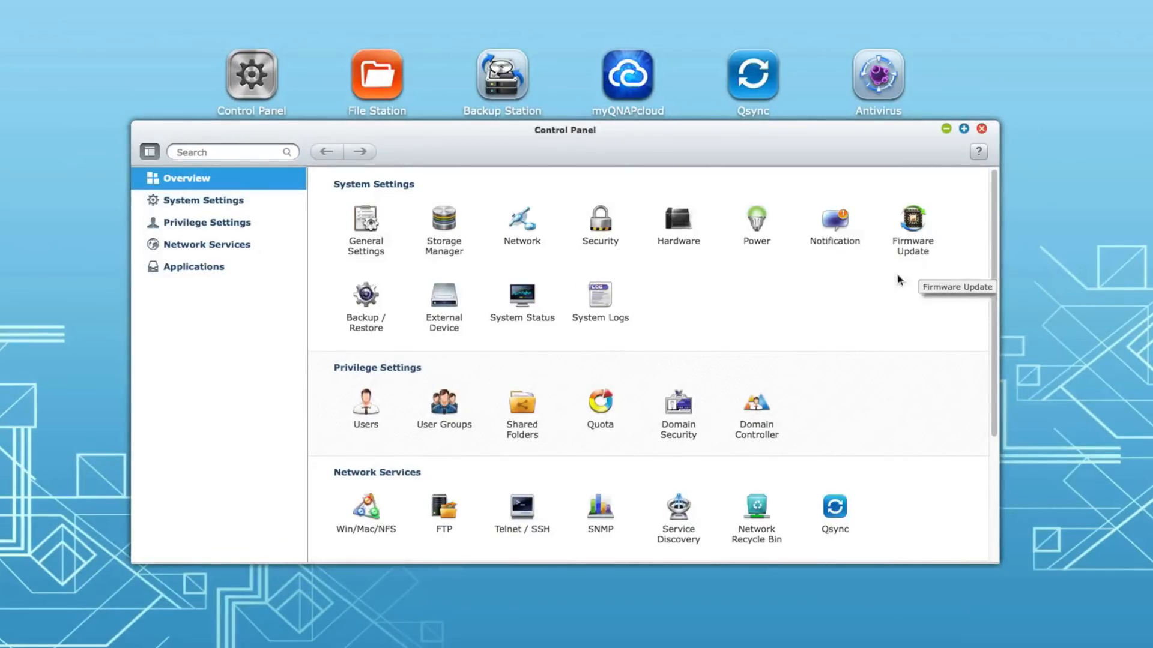
mouse_move(756, 221)
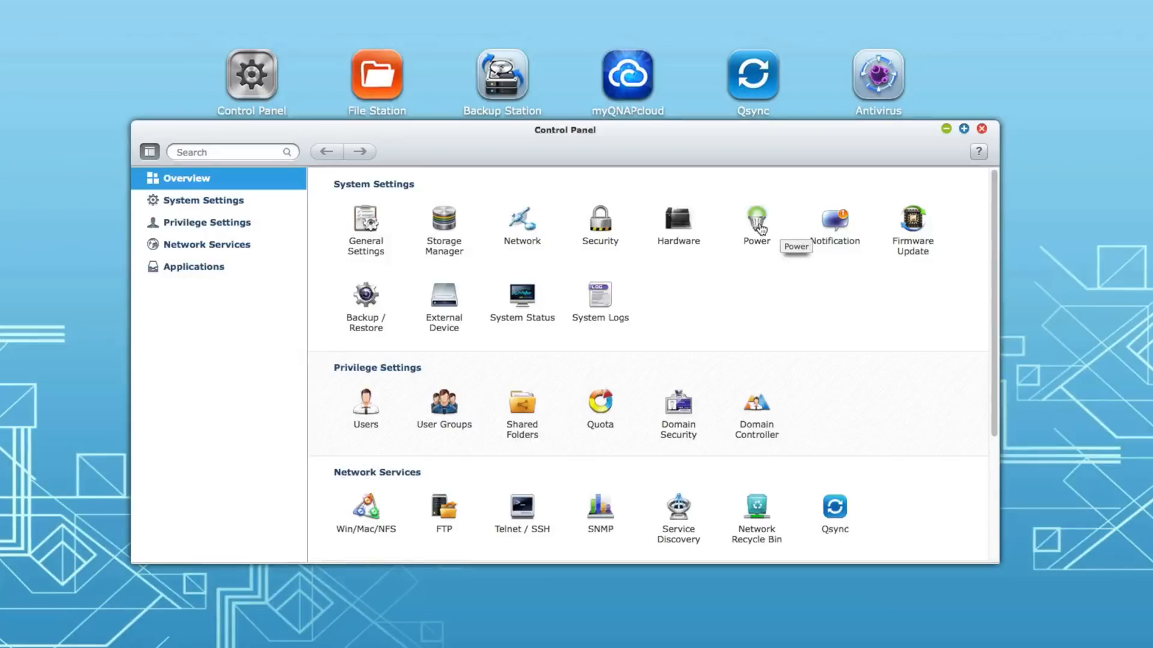
Browse the All Apps catalog down through third-party apps to Tomcat, Transmission and WordPress
click(755, 221)
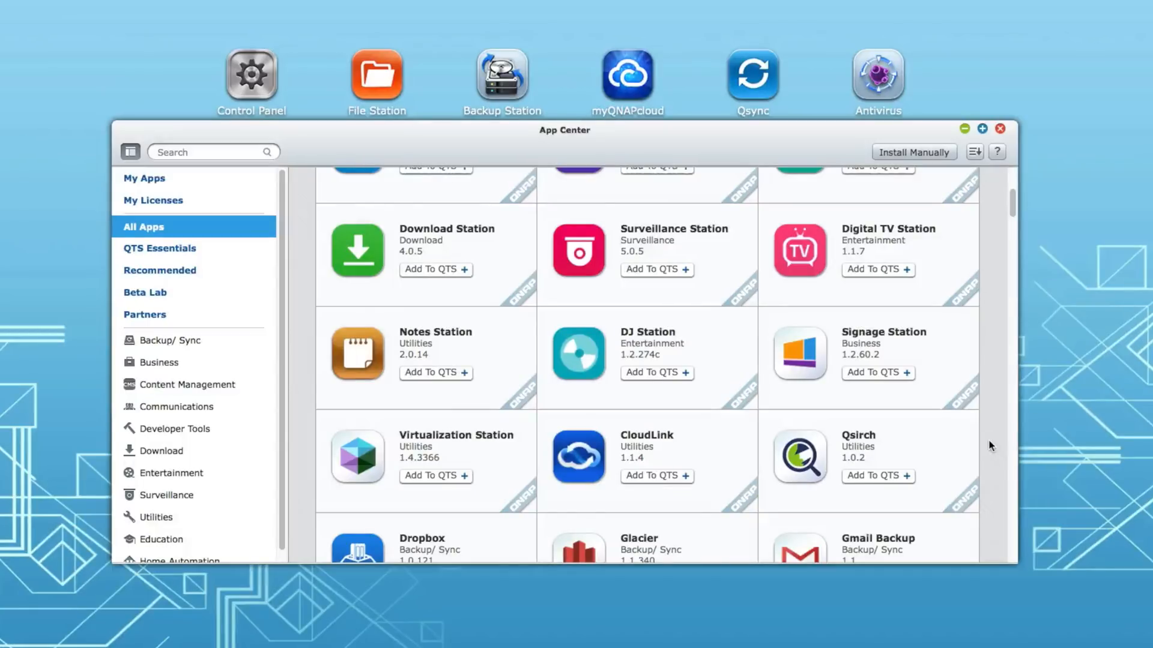
scroll(down, 3)
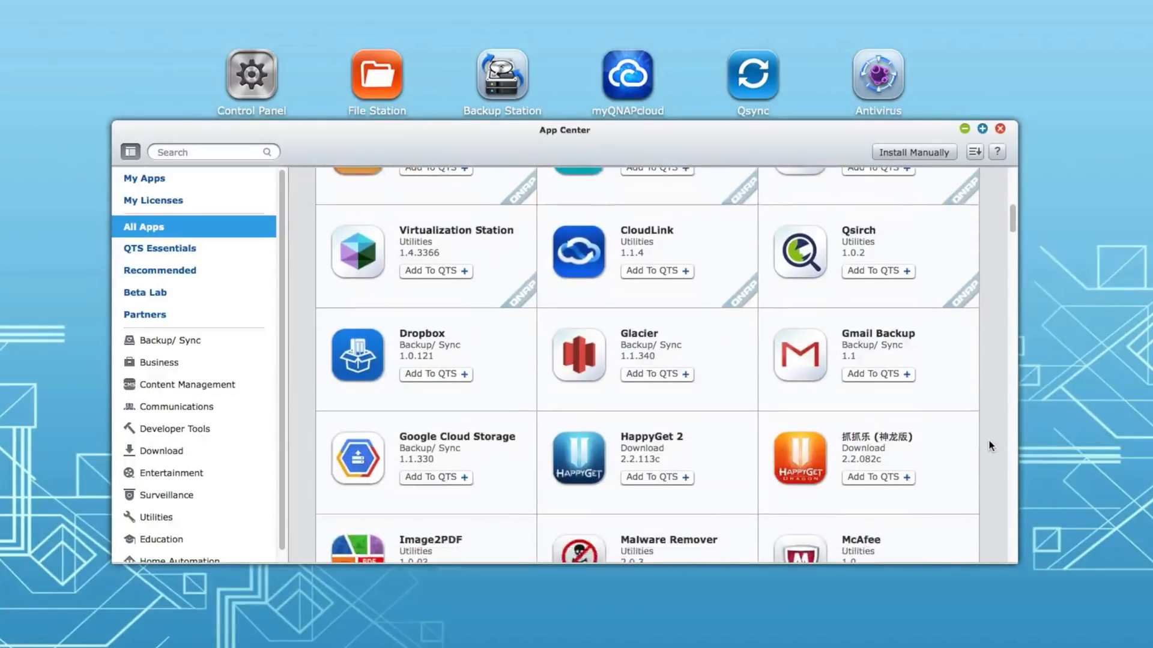
scroll(down, 3)
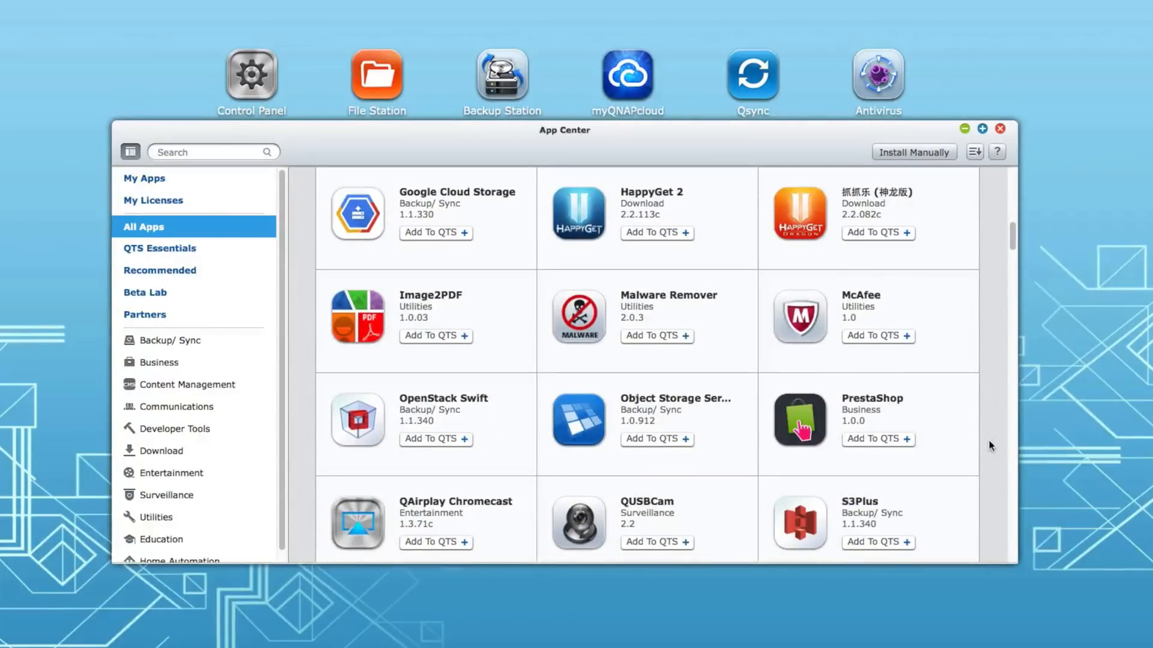
scroll(down, 3)
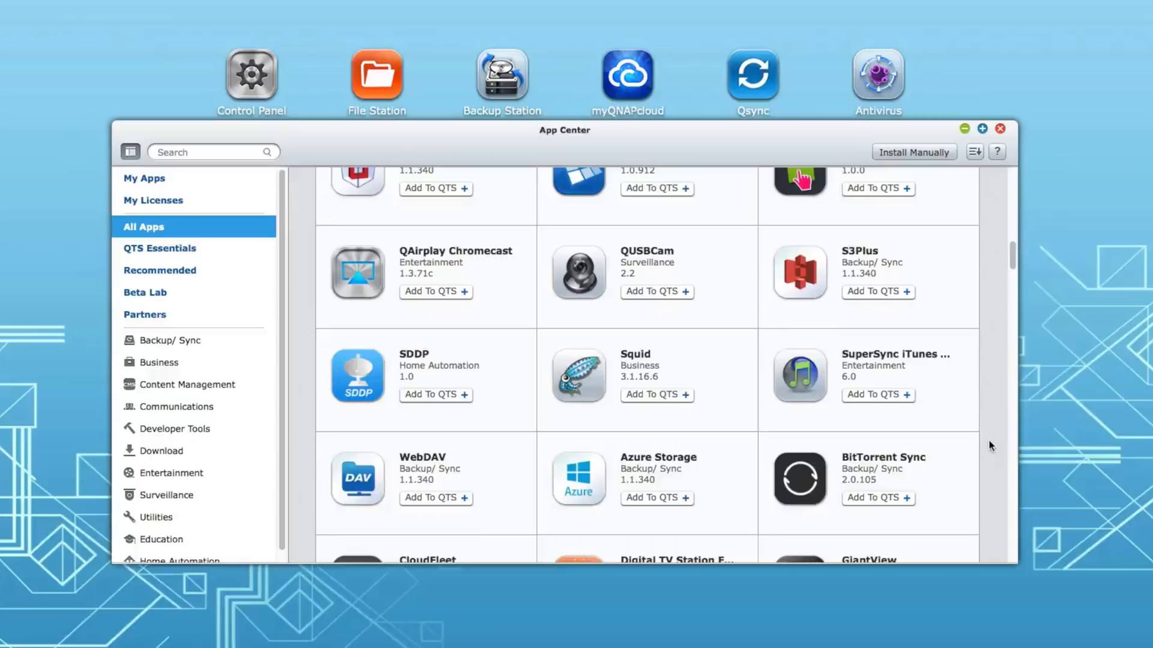
scroll(down, 3)
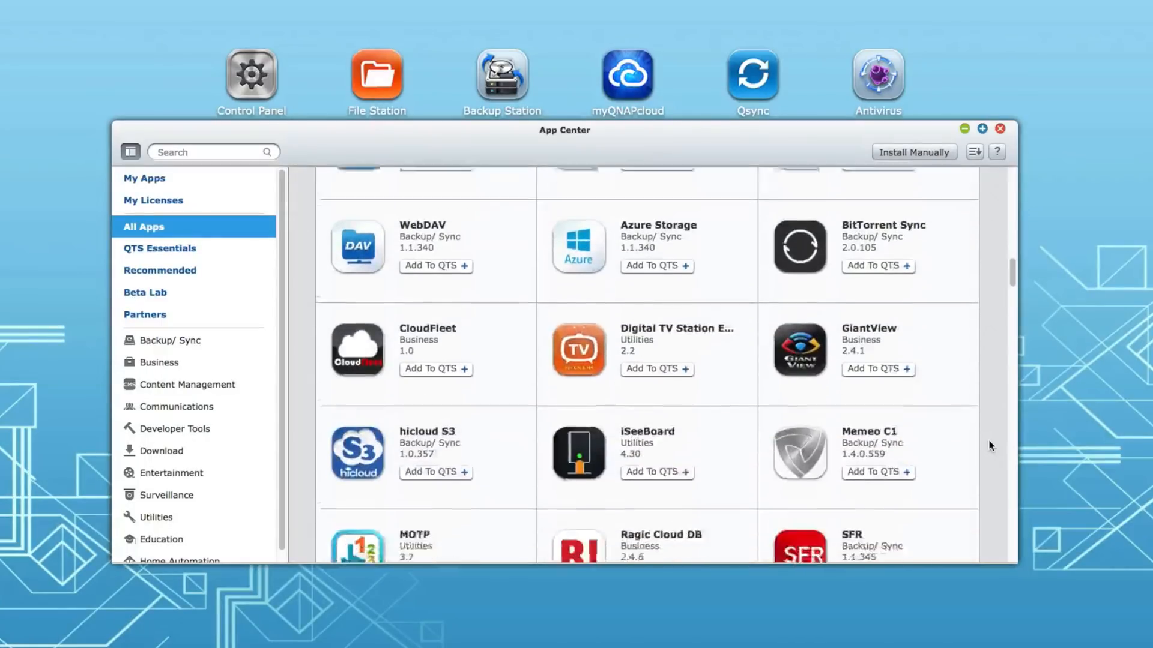
scroll(down, 3)
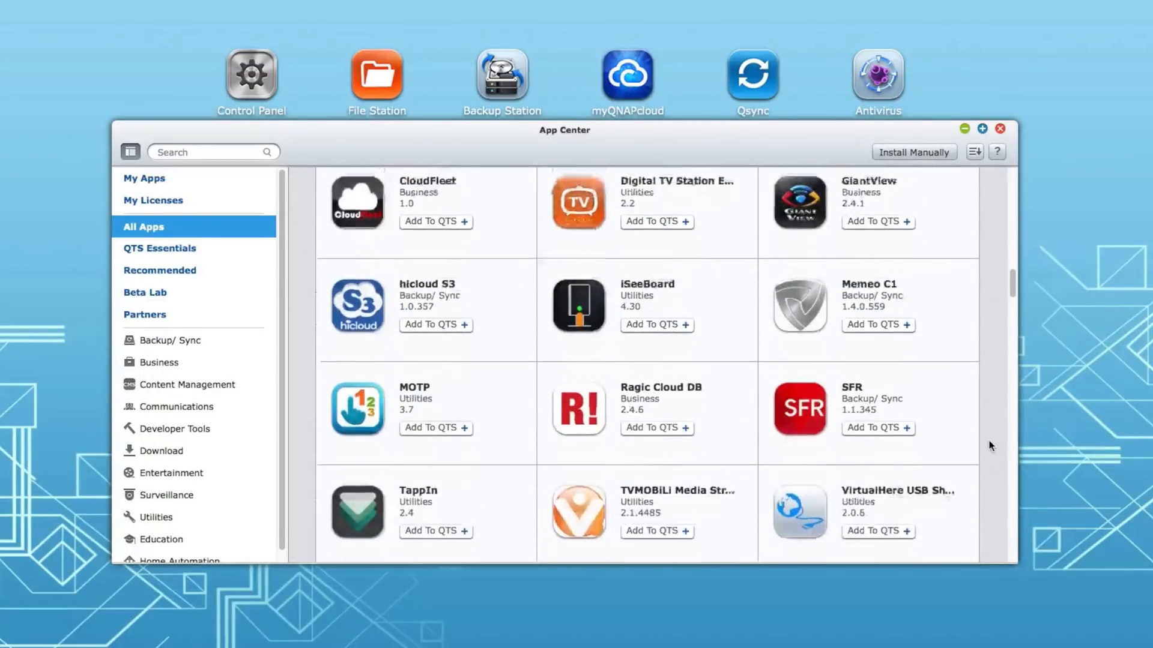
scroll(down, 3)
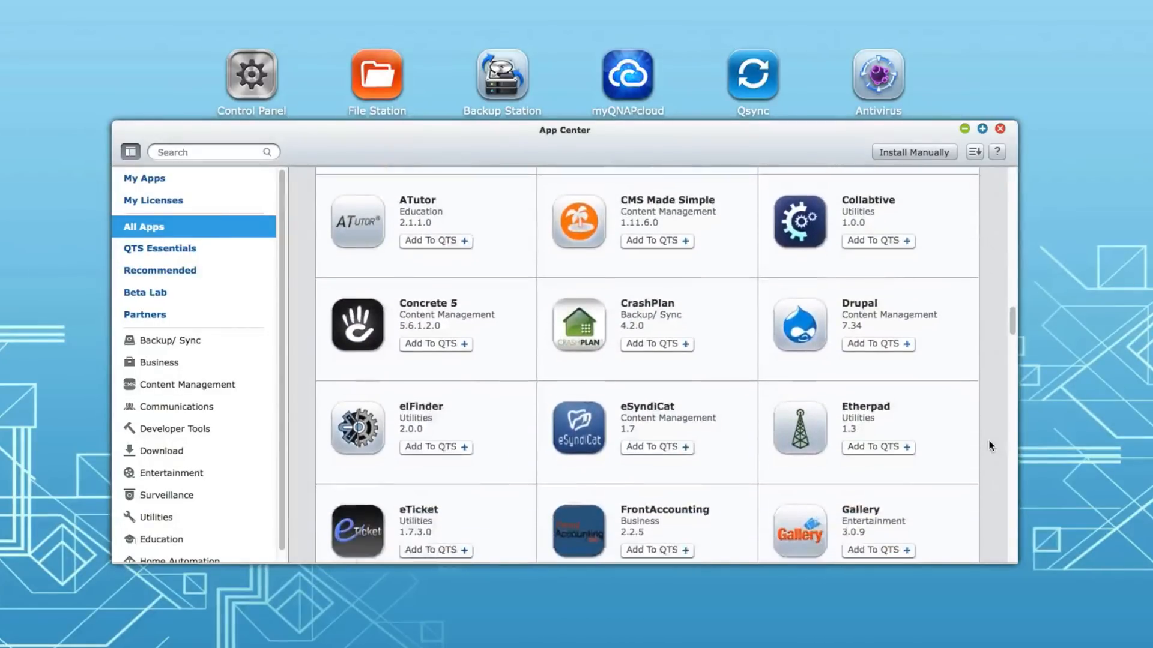
scroll(down, 3)
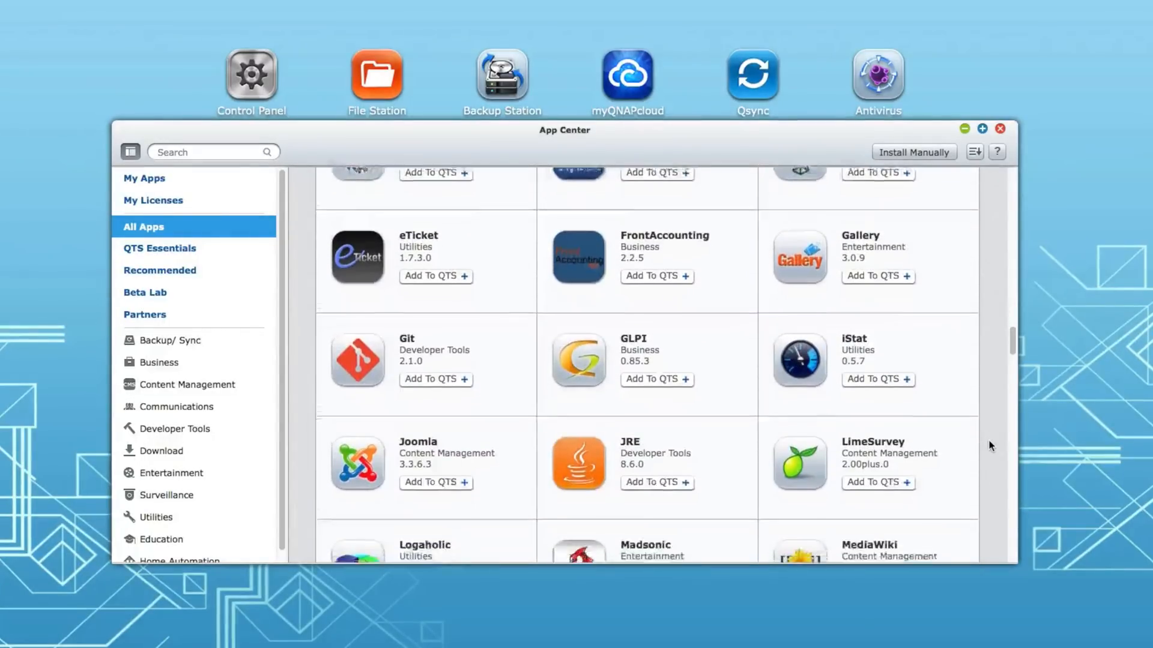
scroll(down, 3)
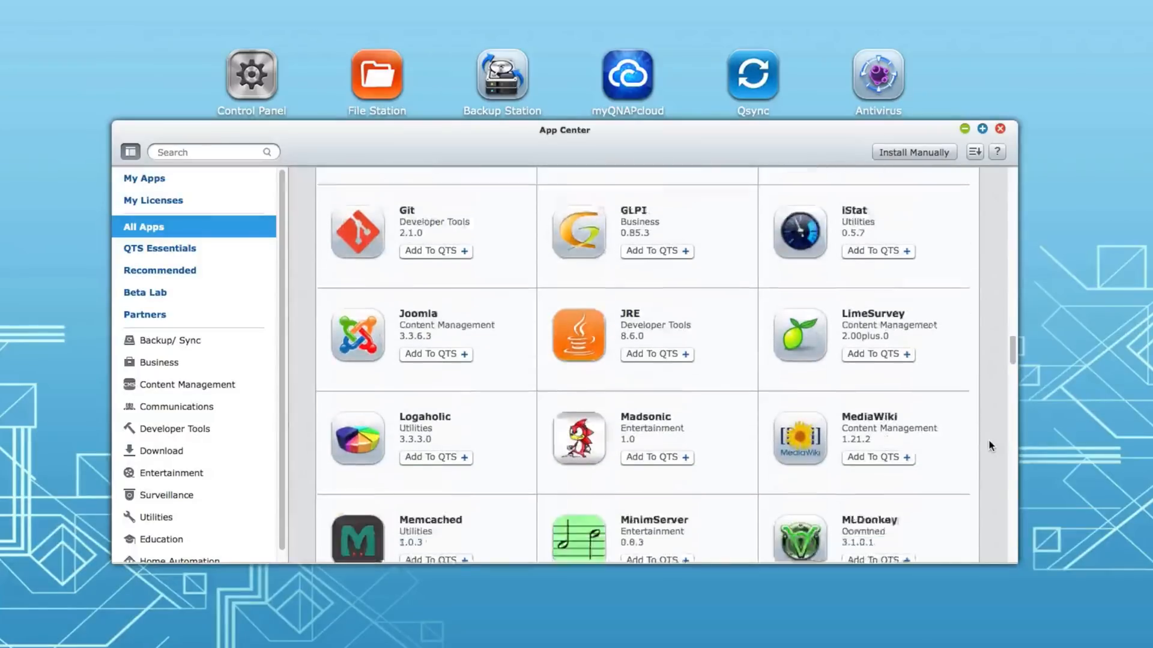
scroll(down, 3)
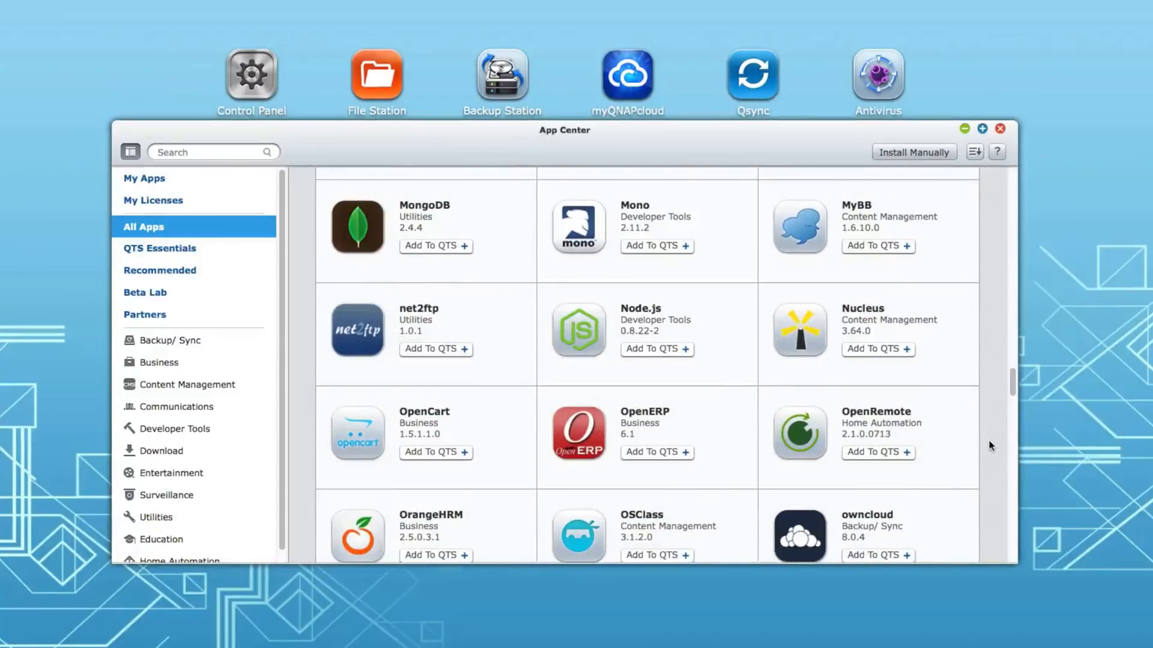
scroll(down, 3)
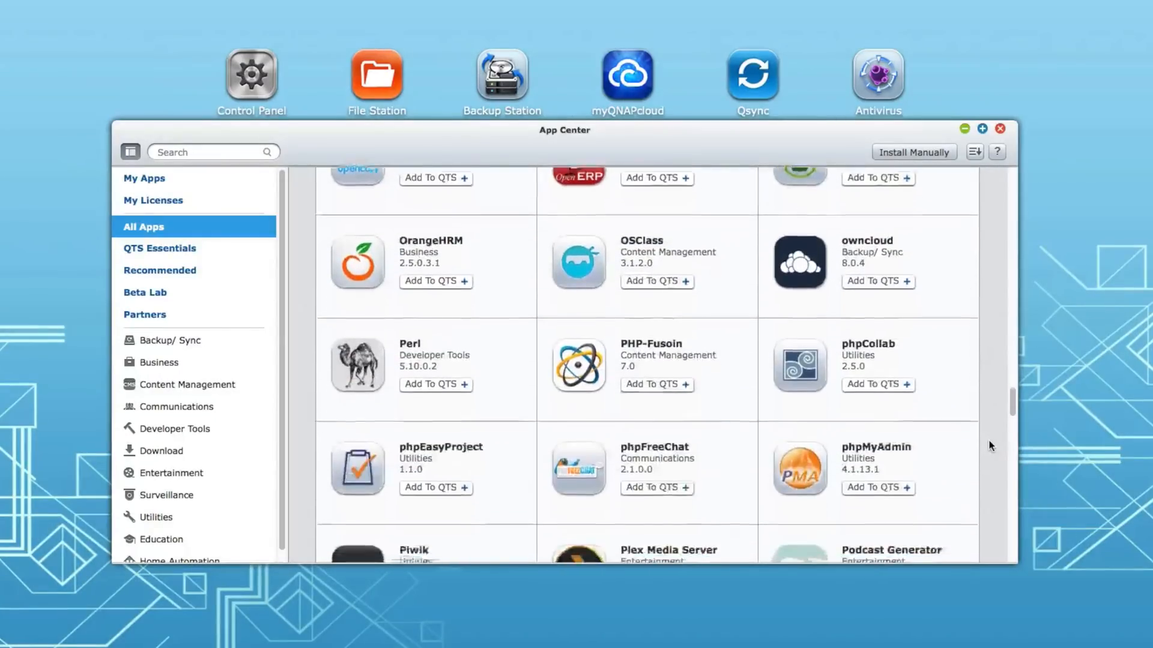
scroll(down, 3)
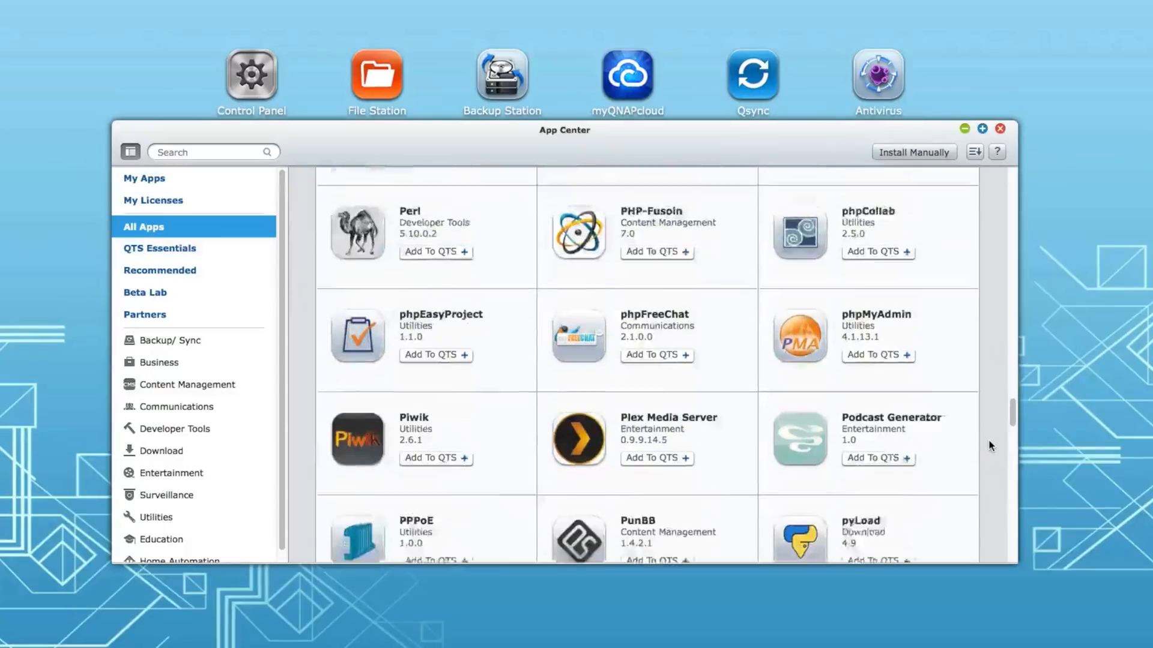
scroll(down, 3)
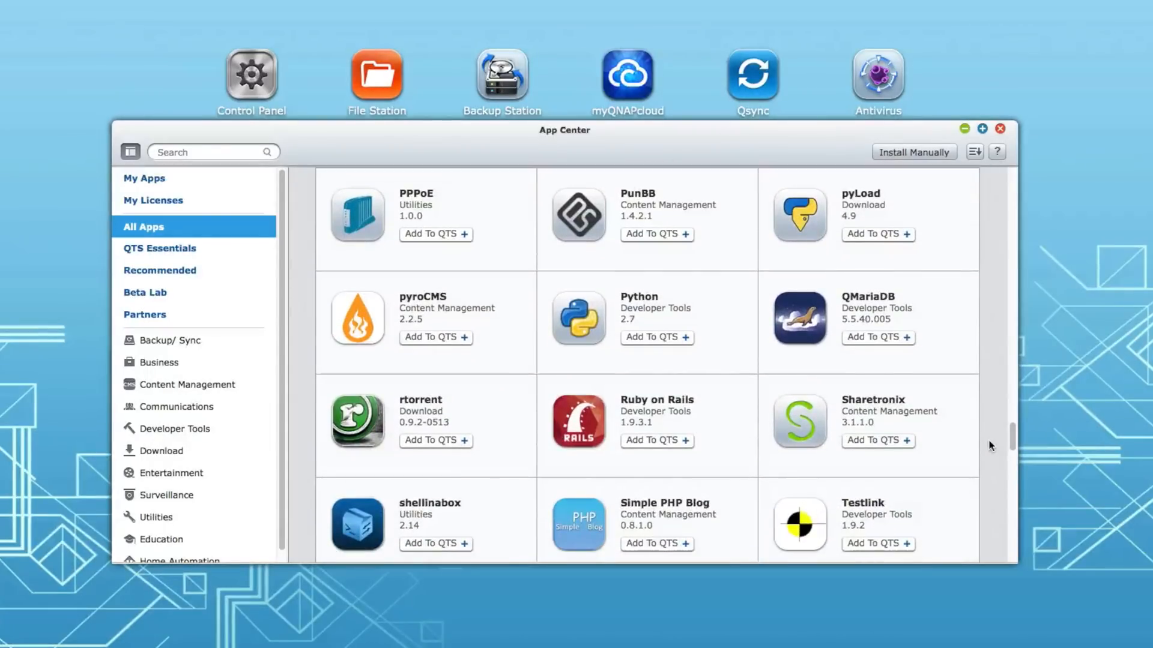
scroll(down, 3)
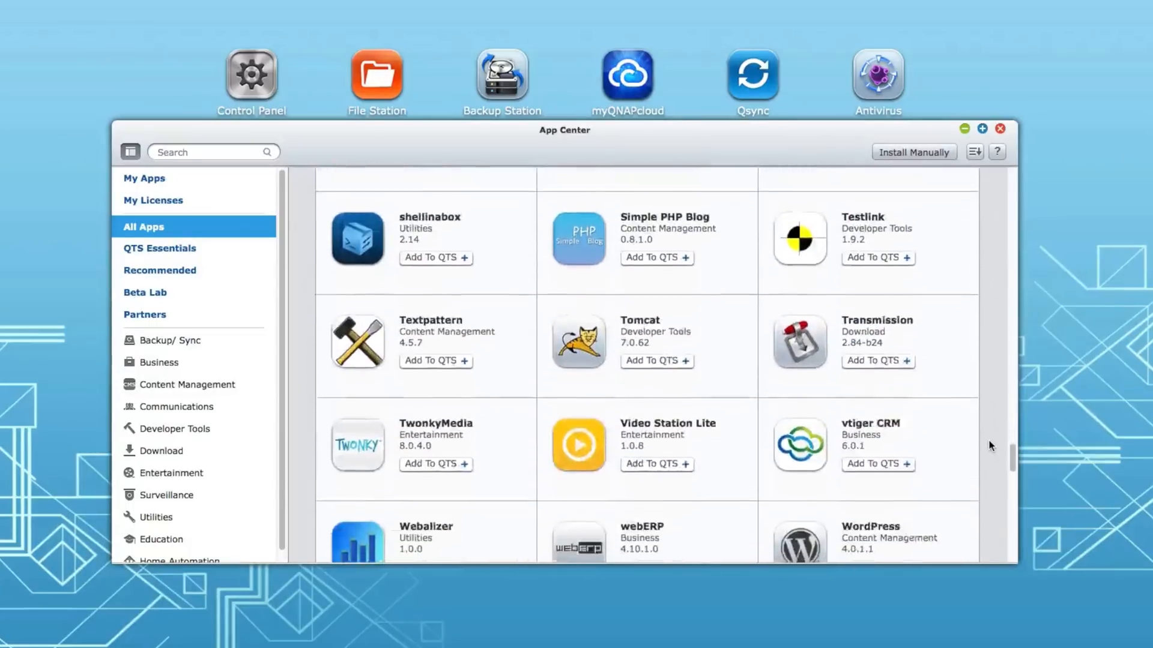